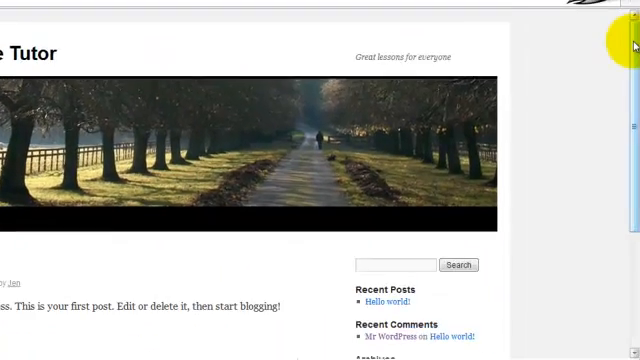
Scroll down the Private Tutor homepage past the first post.
{"action": "scroll", "scroll_direction": "down", "scroll_amount": 3}
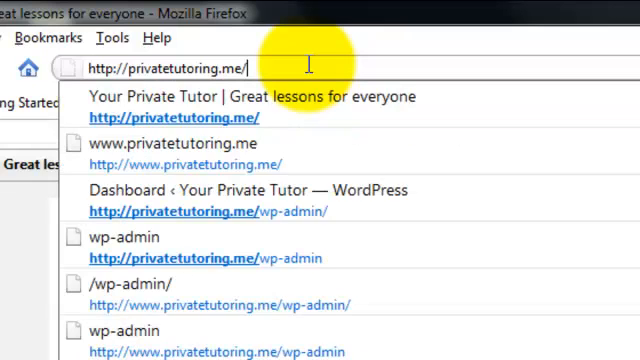
Append wp to the site URL and load the wp-admin login page.
{"action": "type", "text": "wp"}
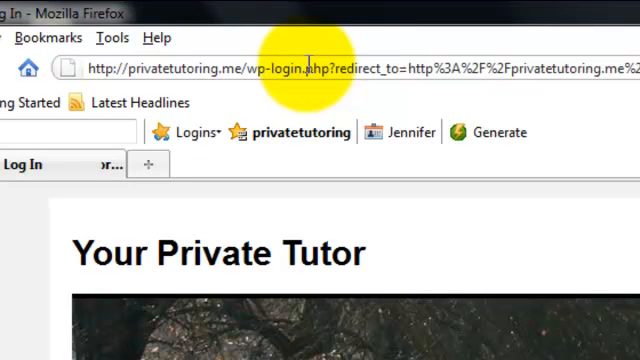
{"action": "key", "text": "Return"}
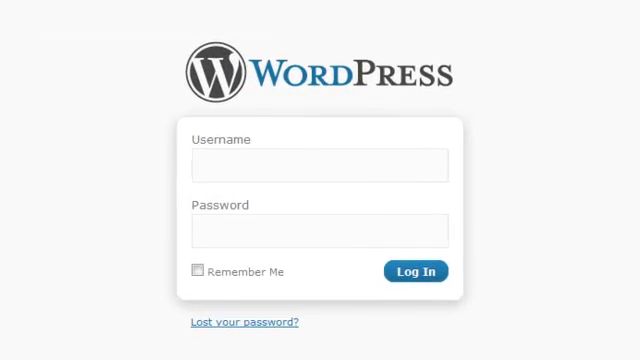
Log in as admin with the password, Remember Me ticked, reaching the Dashboard.
{"action": "type", "text": "admin"}
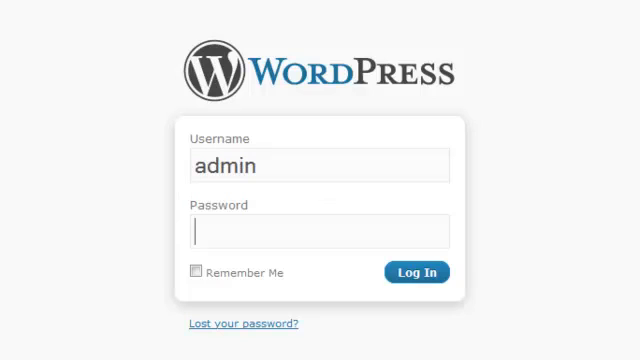
{"action": "type", "text": "password"}
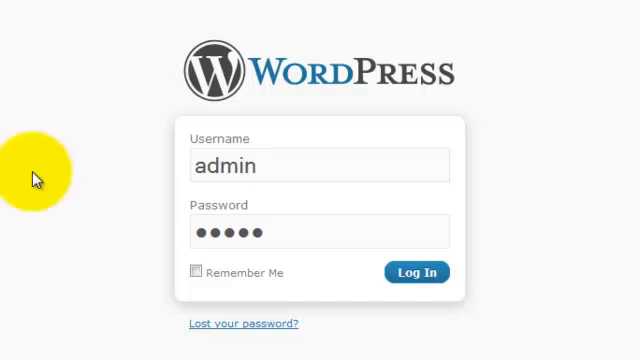
{"action": "left_click", "coordinate": [196, 272]}
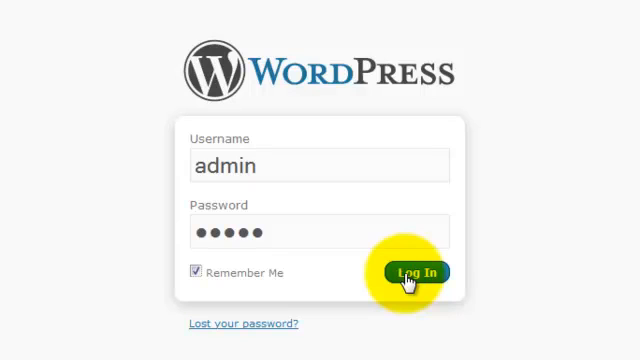
{"action": "left_click", "coordinate": [404, 272]}
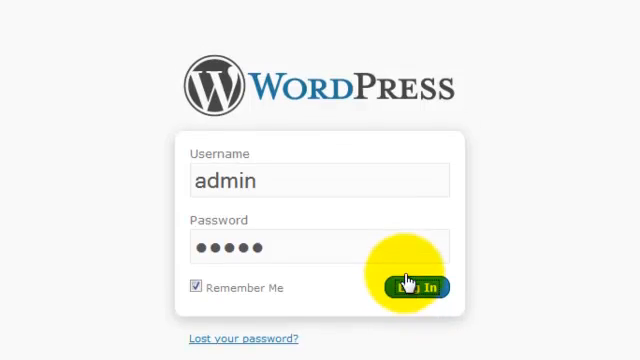
{"action": "left_click", "coordinate": [412, 288]}
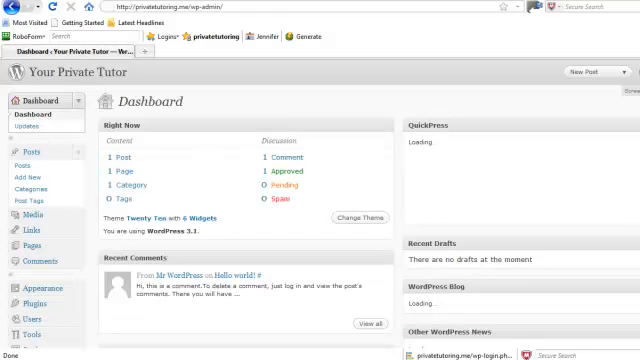